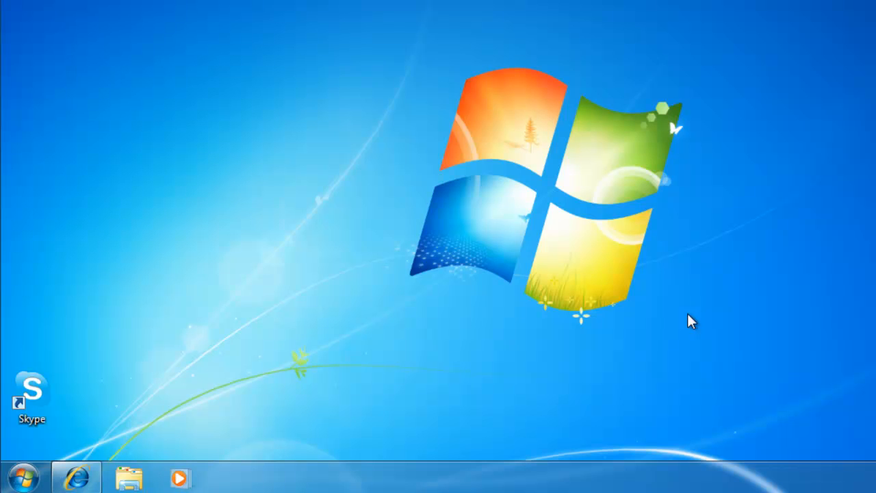
{"action": "mouse_move", "coordinate": [76, 476]}
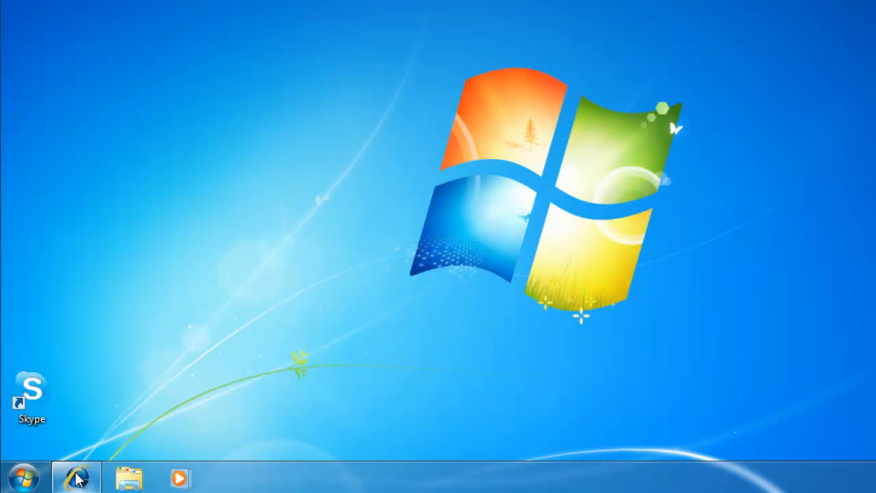
Return to the Prague photo in the browser and show its right-click picture actions
{"action": "left_click", "coordinate": [76, 477]}
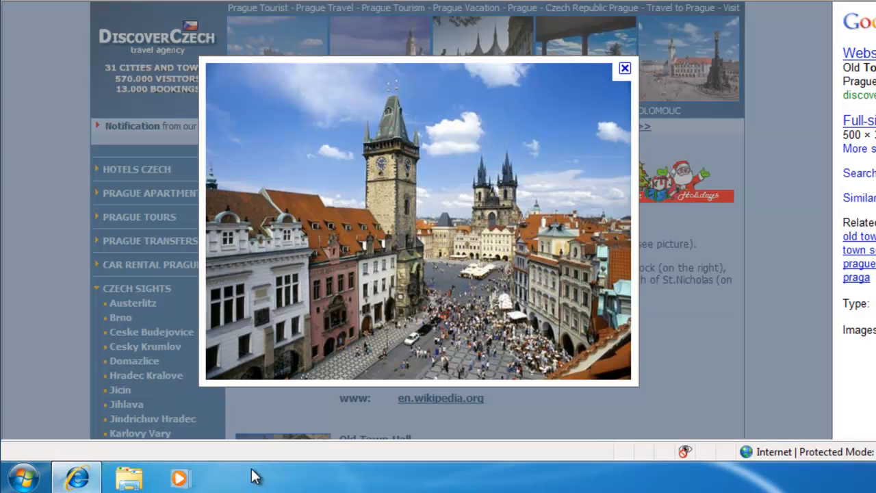
{"action": "mouse_move", "coordinate": [433, 159]}
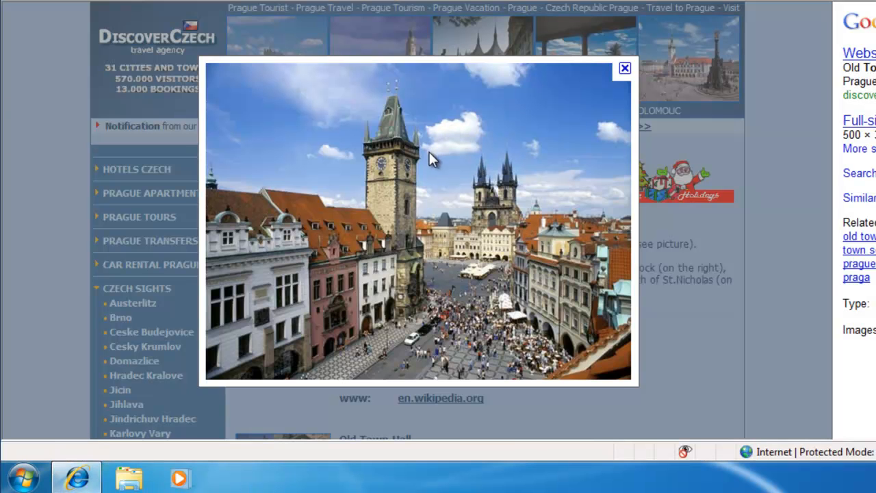
{"action": "right_click", "coordinate": [431, 159]}
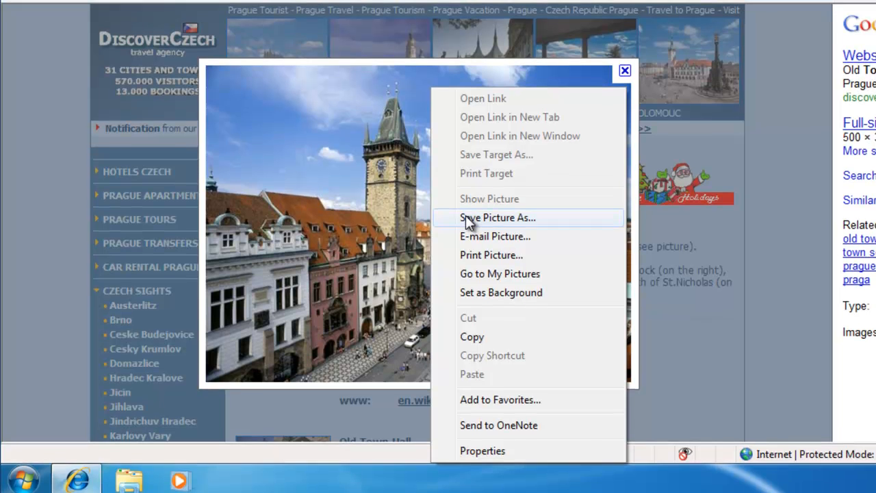
Start Save Picture As for the photo, then cancel the save to the Pictures library
{"action": "left_click", "coordinate": [497, 216]}
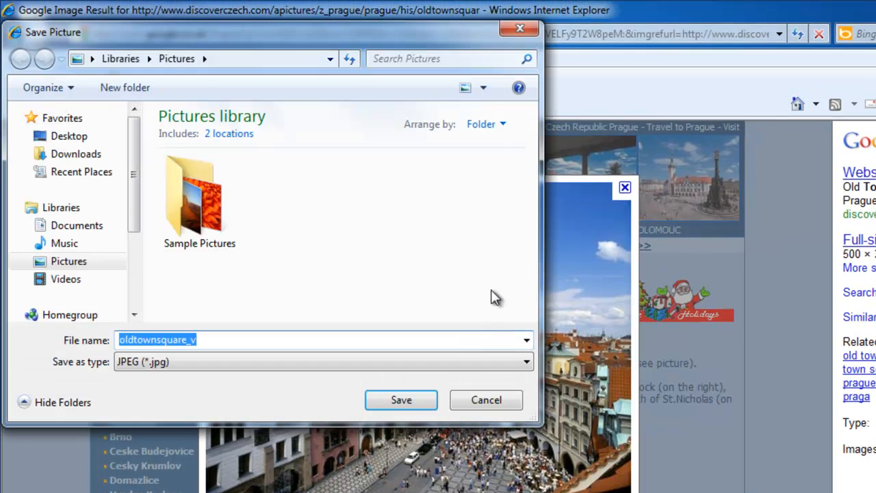
{"action": "mouse_move", "coordinate": [329, 301]}
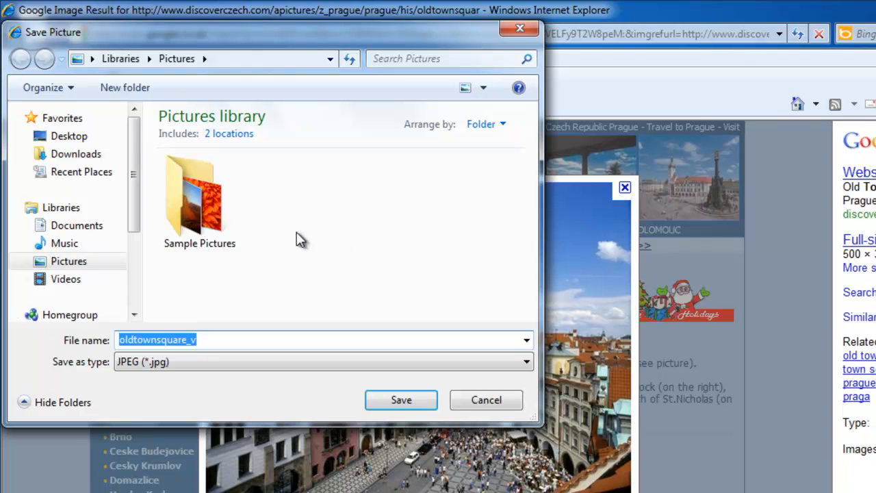
{"action": "mouse_move", "coordinate": [331, 249]}
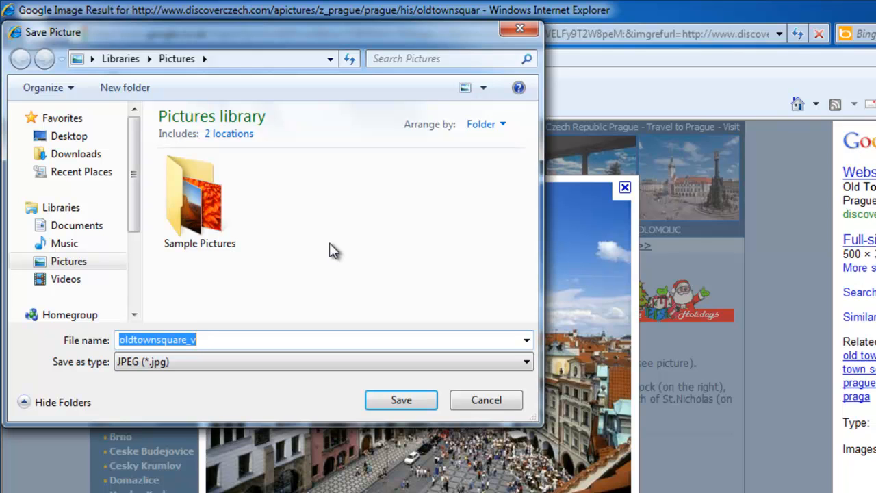
{"action": "mouse_move", "coordinate": [459, 378]}
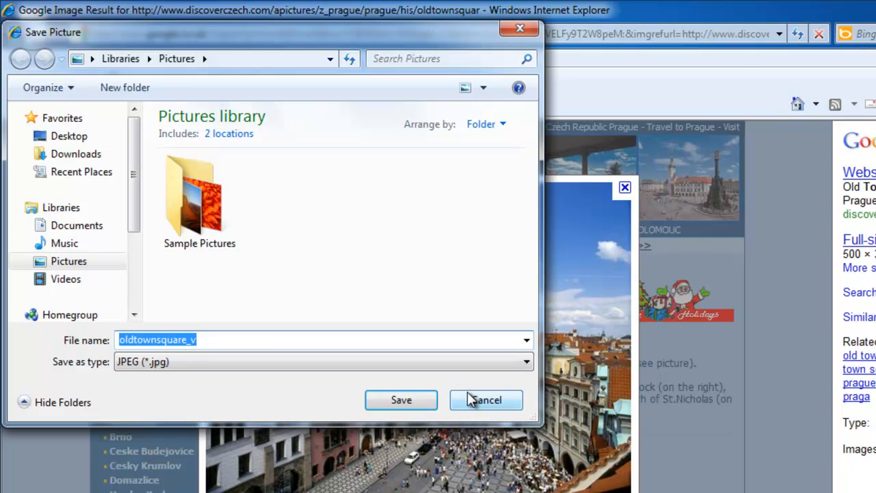
{"action": "left_click", "coordinate": [486, 400]}
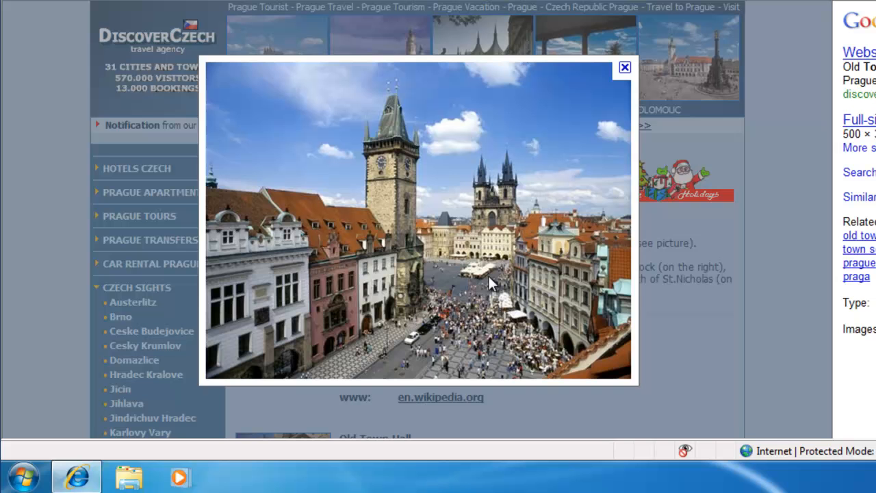
{"action": "mouse_move", "coordinate": [559, 244]}
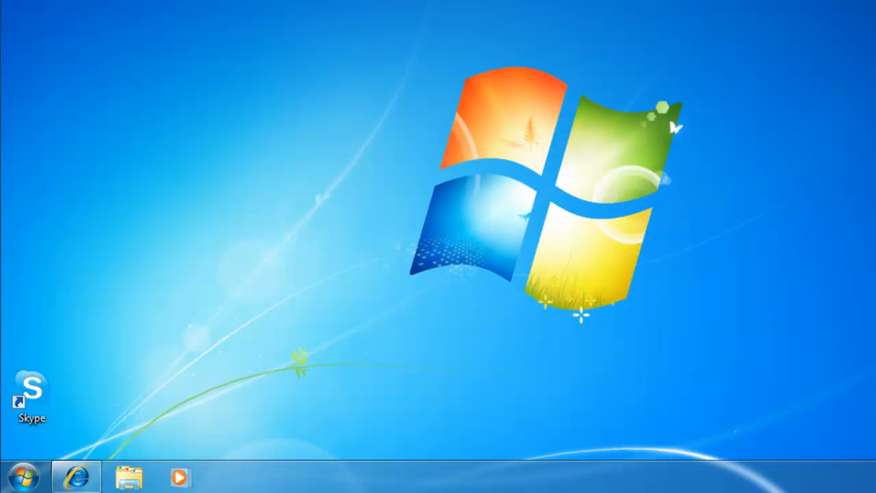
{"action": "mouse_move", "coordinate": [129, 476]}
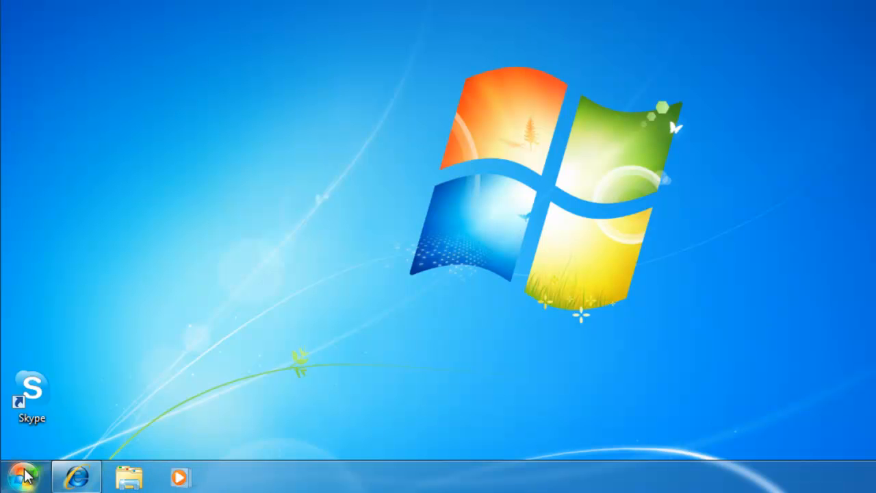
Show the Computer view of drives from the Start menu, including Network Files (N:)
{"action": "left_click", "coordinate": [25, 476]}
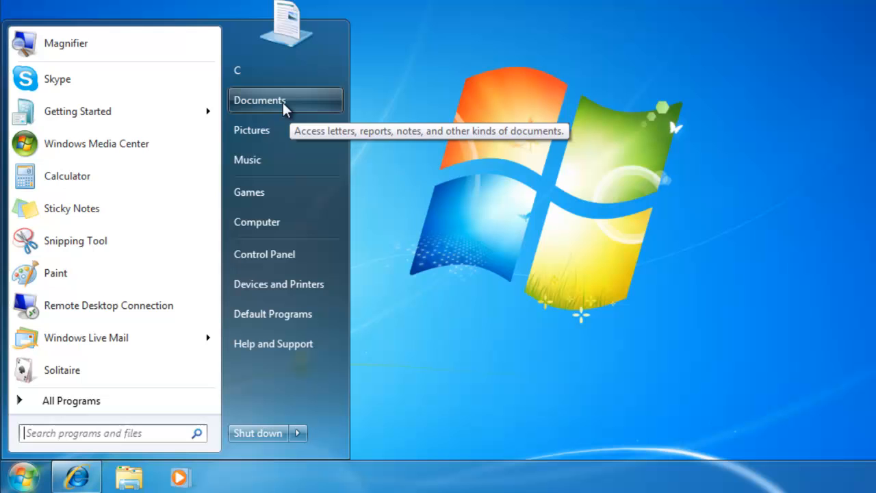
{"action": "mouse_move", "coordinate": [276, 159]}
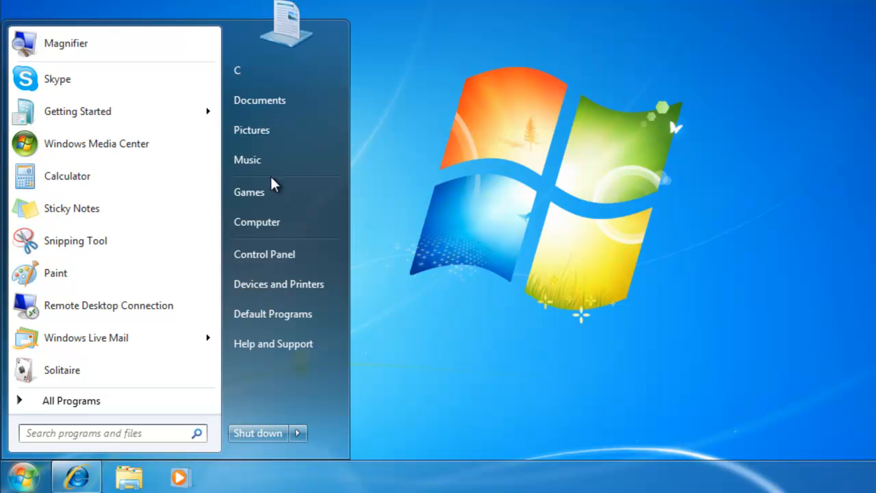
{"action": "mouse_move", "coordinate": [257, 222]}
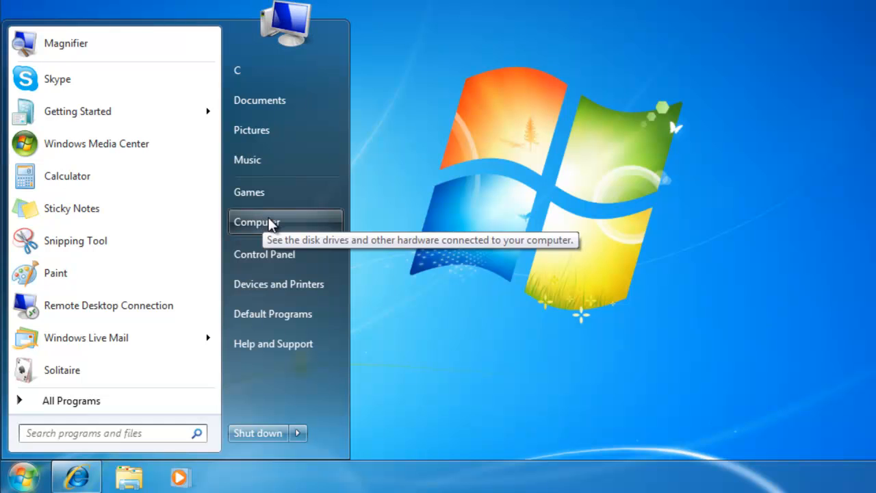
{"action": "mouse_move", "coordinate": [296, 230]}
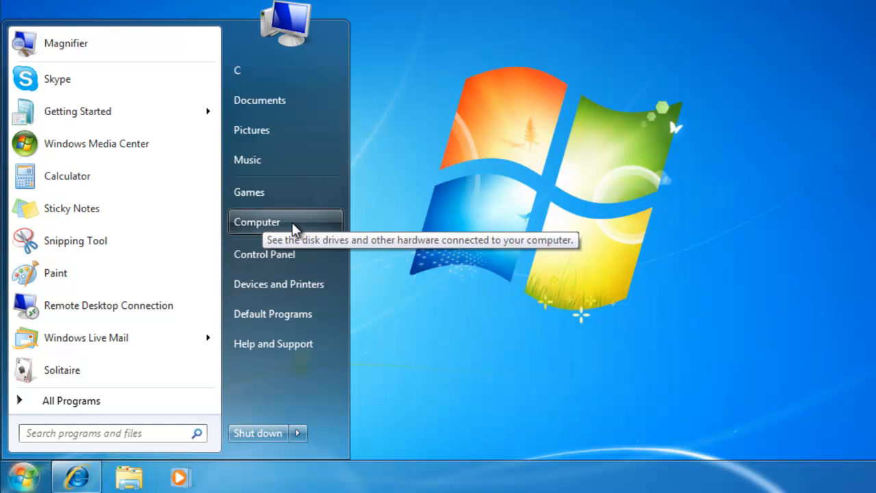
{"action": "left_click", "coordinate": [258, 222]}
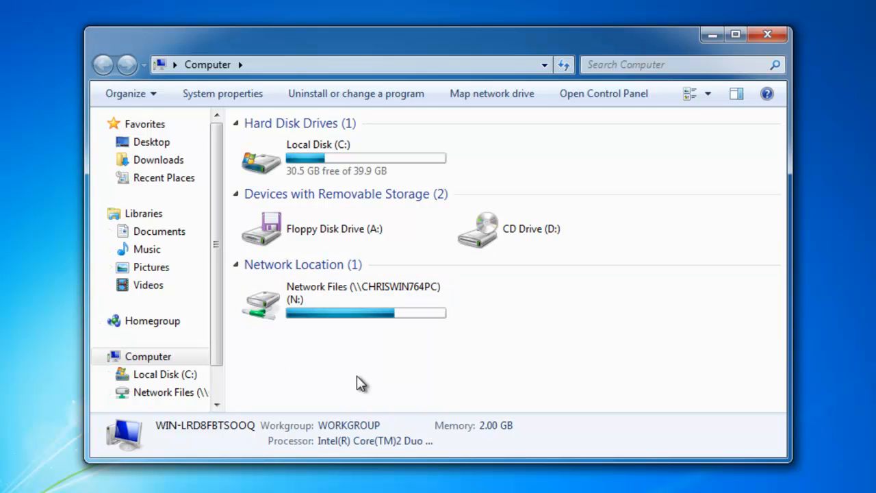
{"action": "mouse_move", "coordinate": [307, 336]}
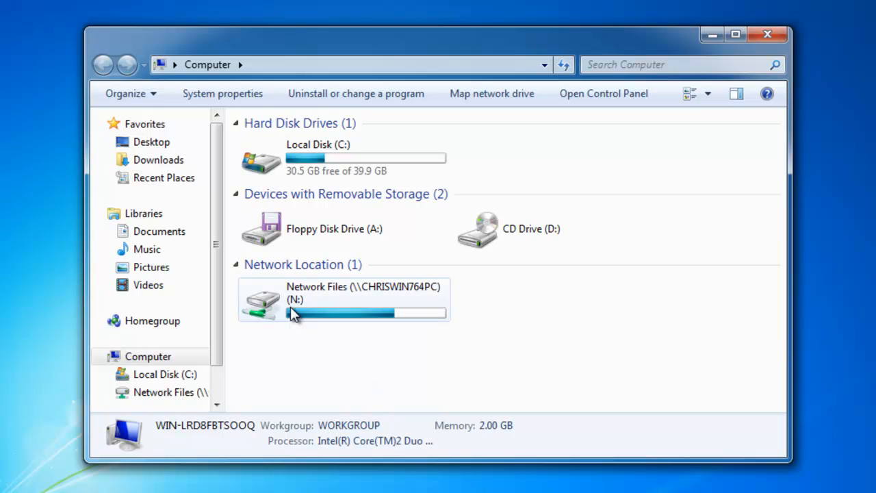
Go into Network Files (N:) > Pictures, showing its six JPEG images
{"action": "double_click", "coordinate": [342, 293]}
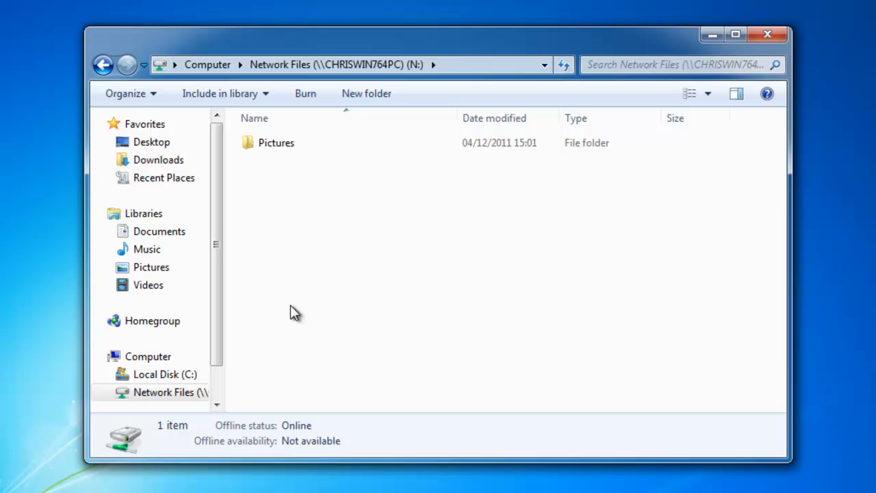
{"action": "left_click", "coordinate": [277, 142]}
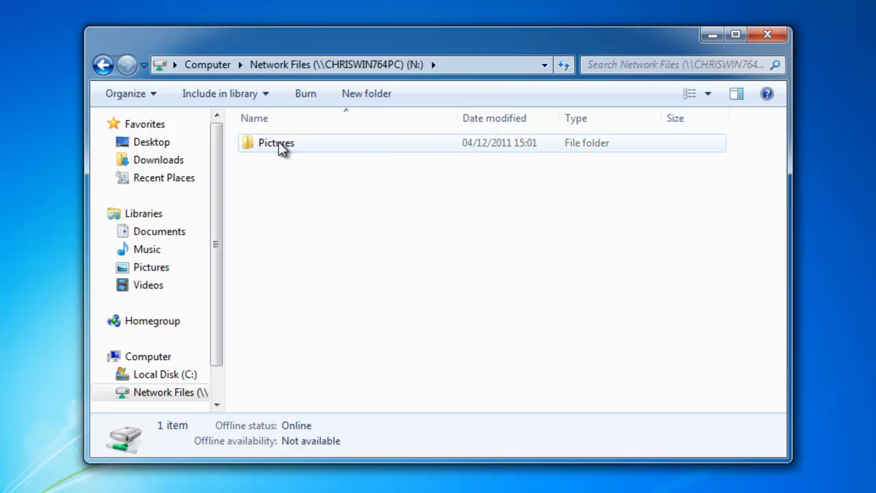
{"action": "double_click", "coordinate": [277, 142]}
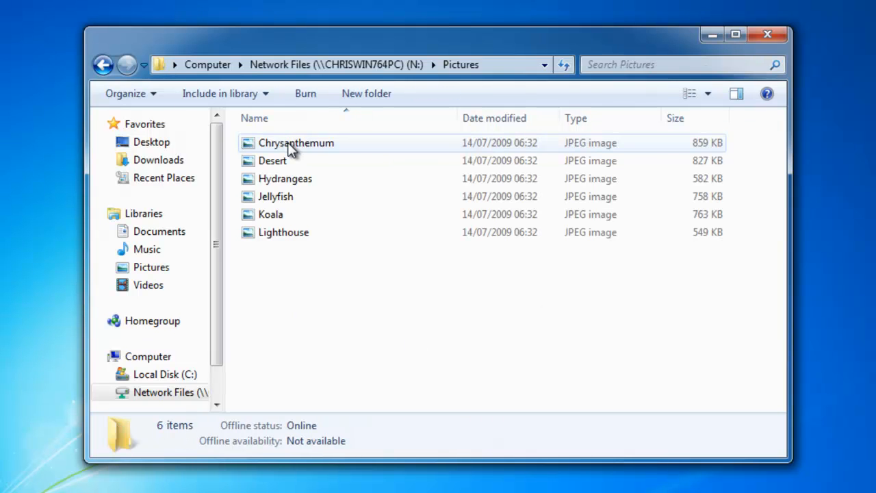
{"action": "left_click", "coordinate": [400, 351]}
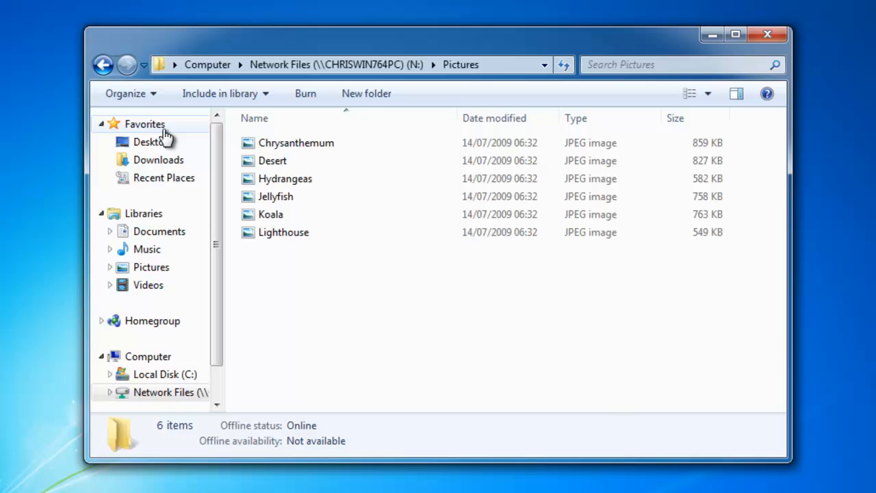
{"action": "mouse_move", "coordinate": [164, 136]}
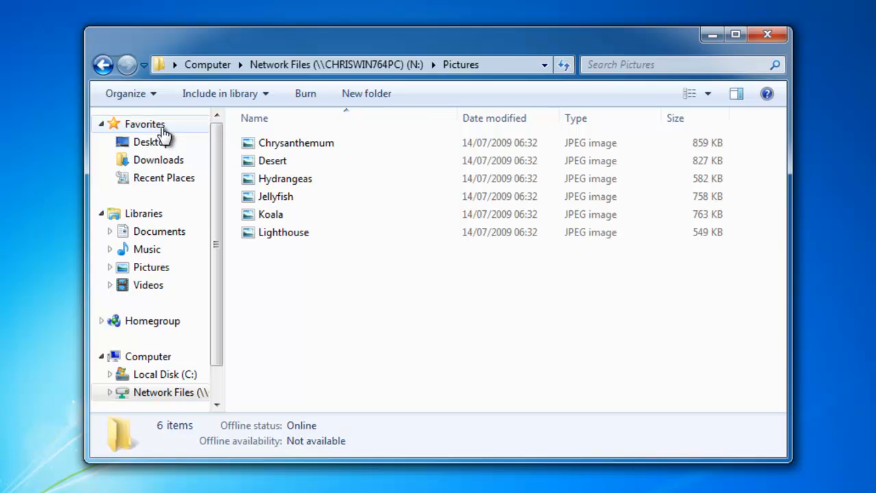
Add the current network Pictures location to the Favorites list
{"action": "right_click", "coordinate": [145, 124]}
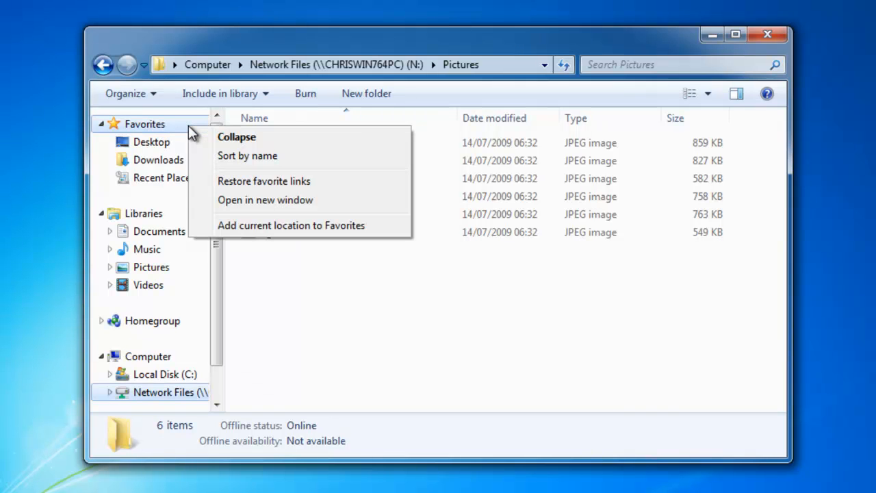
{"action": "mouse_move", "coordinate": [226, 200]}
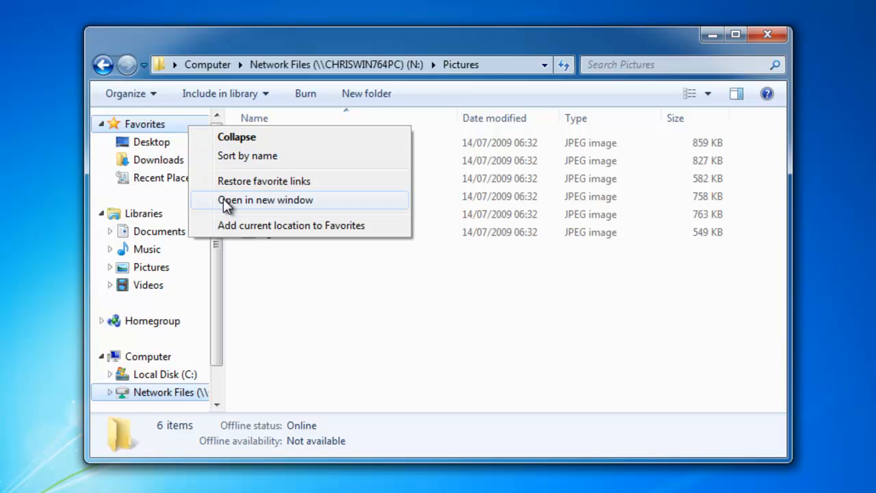
{"action": "mouse_move", "coordinate": [216, 233]}
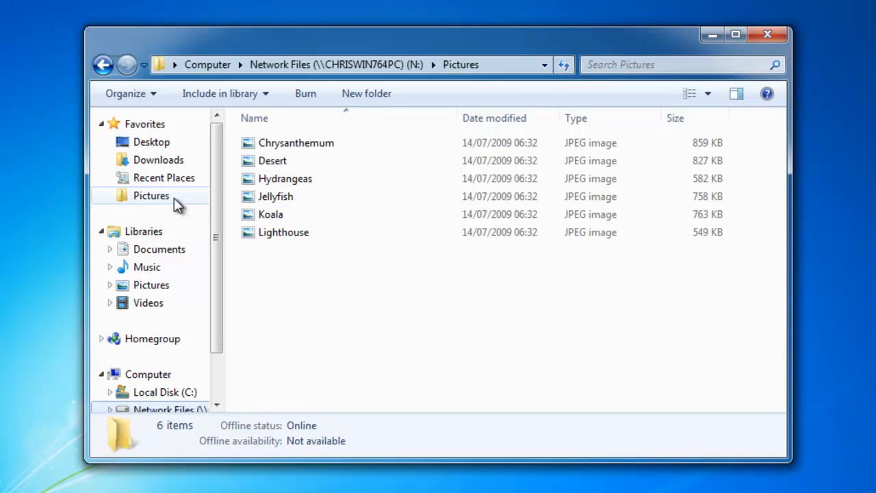
{"action": "mouse_move", "coordinate": [164, 222]}
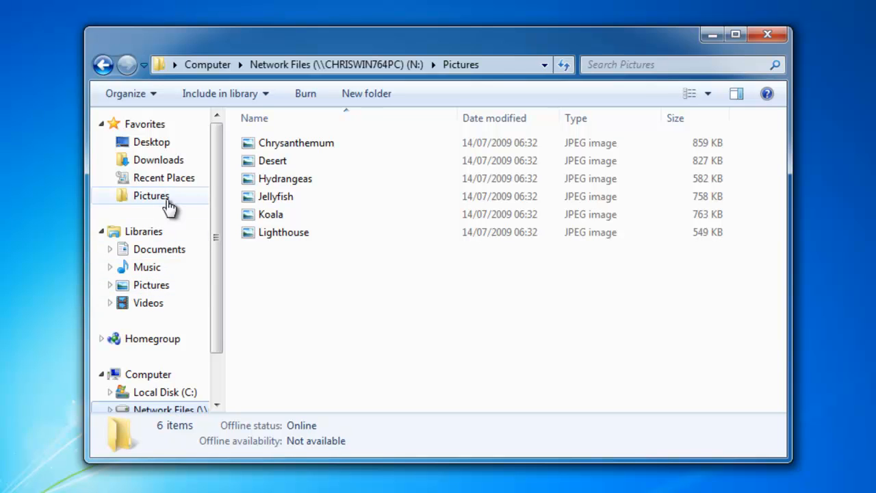
{"action": "mouse_move", "coordinate": [183, 215]}
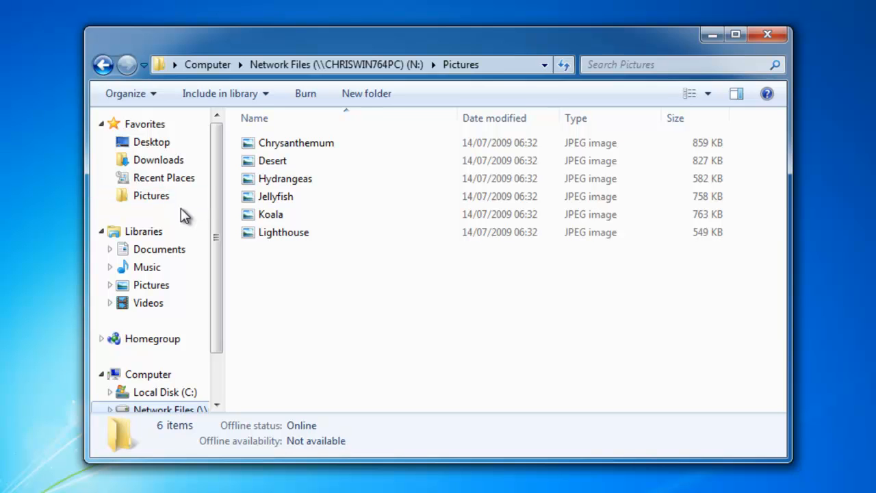
{"action": "mouse_move", "coordinate": [151, 196]}
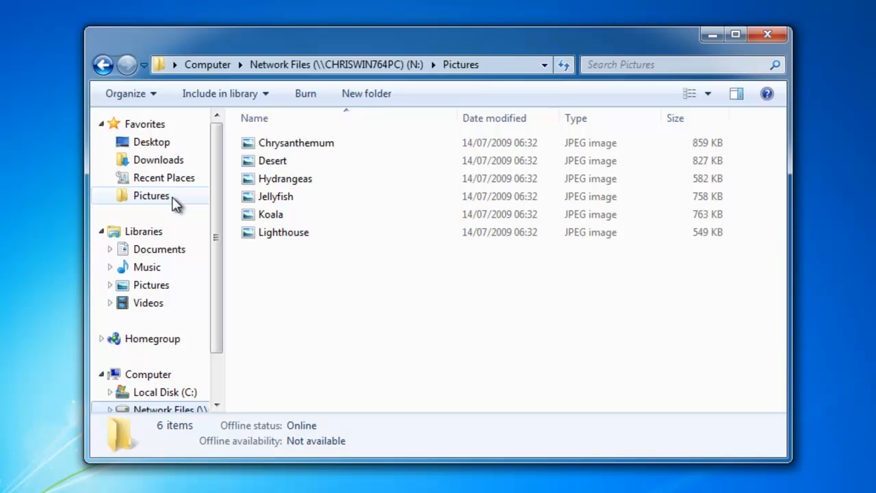
Rename the Pictures favorite to 'NetworkPictures'
{"action": "right_click", "coordinate": [150, 195]}
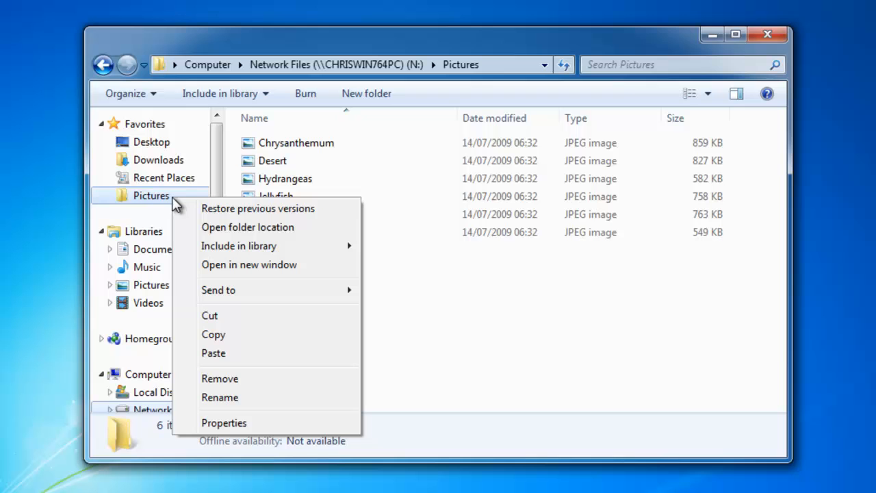
{"action": "mouse_move", "coordinate": [226, 354]}
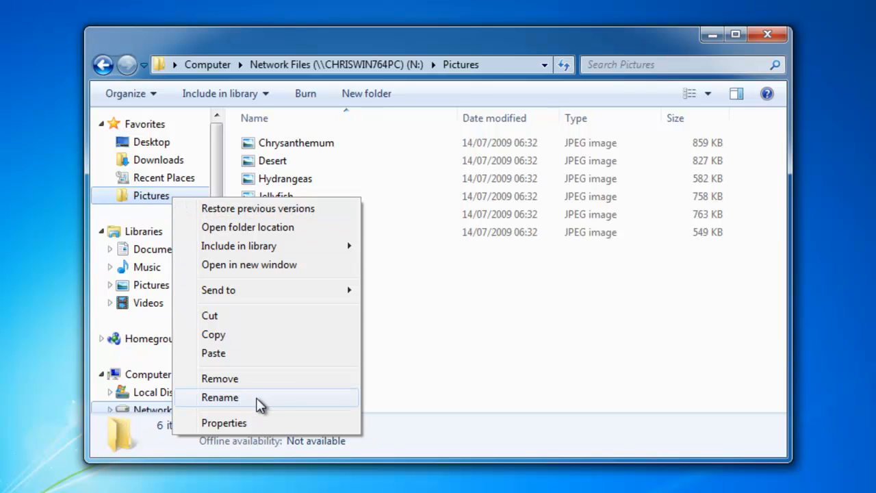
{"action": "left_click", "coordinate": [220, 398]}
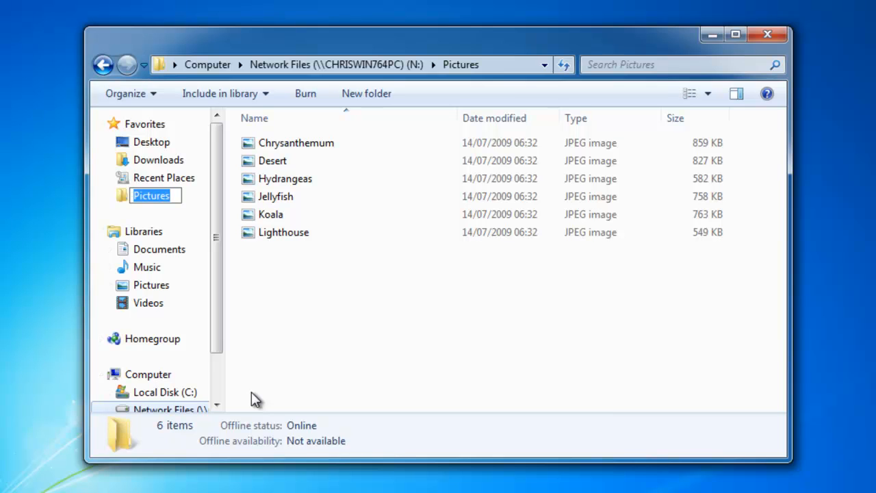
{"action": "type", "text": "NetworkPi"}
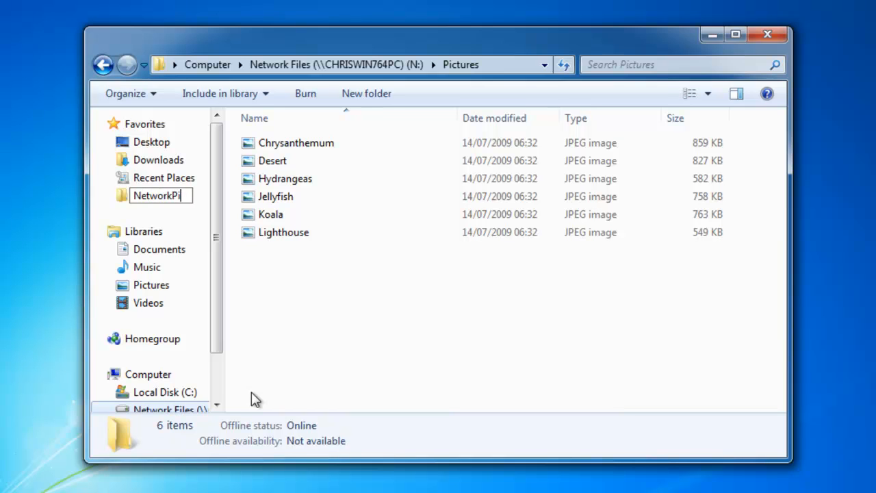
{"action": "type", "text": "cutre"}
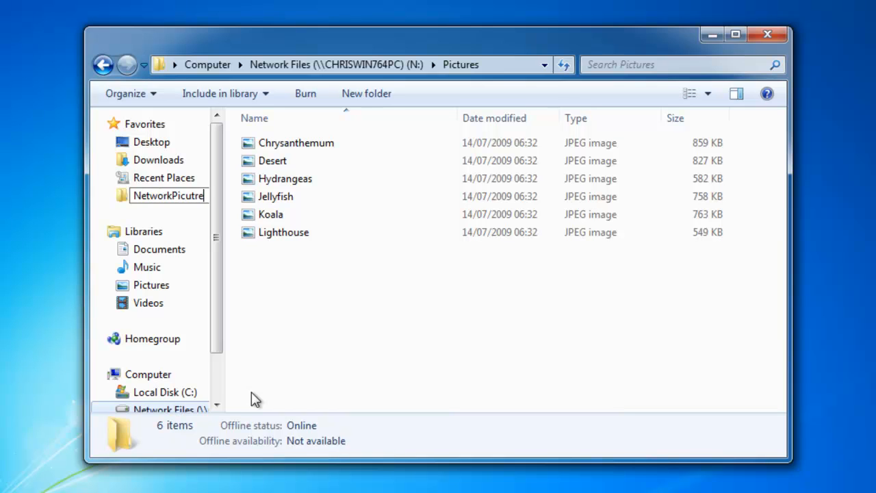
{"action": "type", "text": "s"}
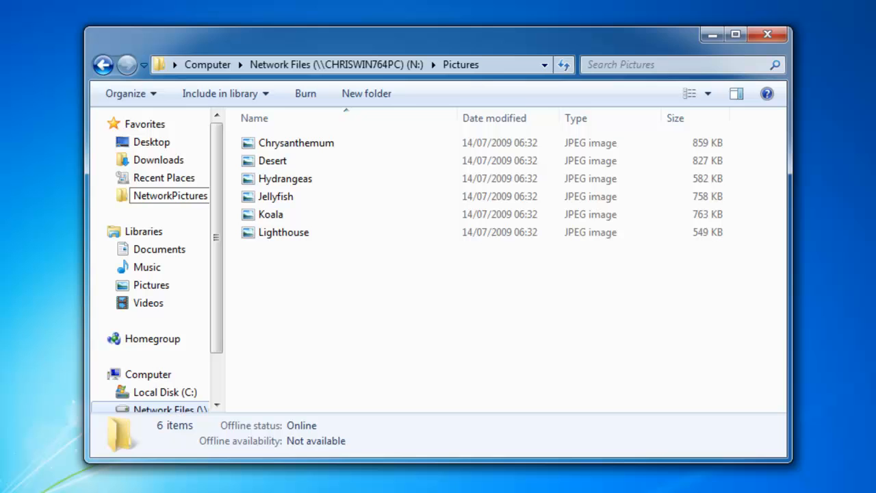
{"action": "mouse_move", "coordinate": [197, 226]}
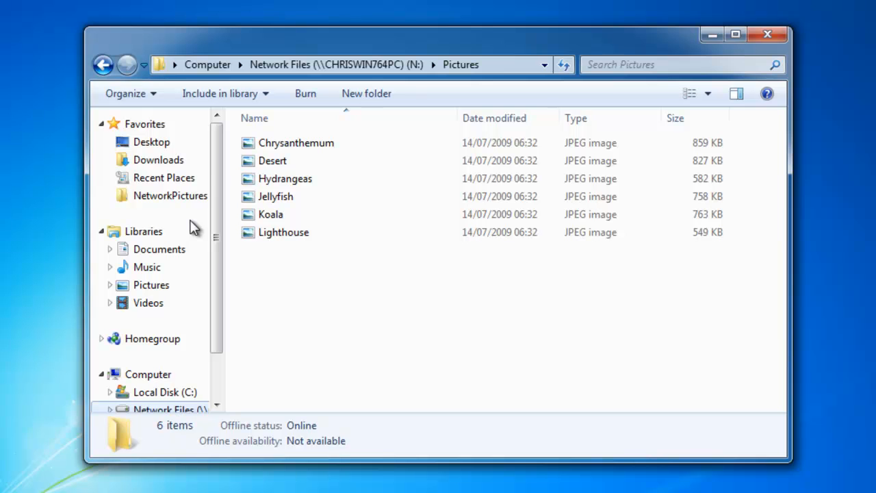
{"action": "mouse_move", "coordinate": [773, 53]}
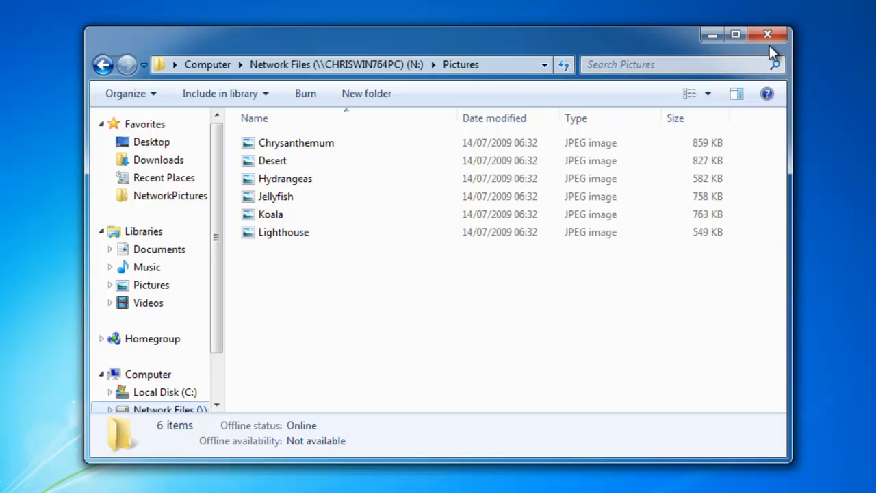
Close Explorer, return to the Prague photo and show its picture actions for saving
{"action": "left_click", "coordinate": [767, 34]}
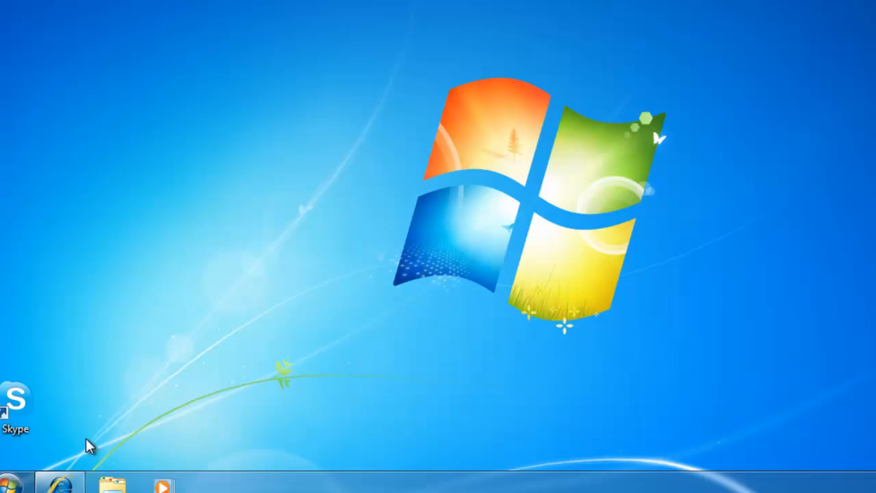
{"action": "left_click", "coordinate": [60, 482]}
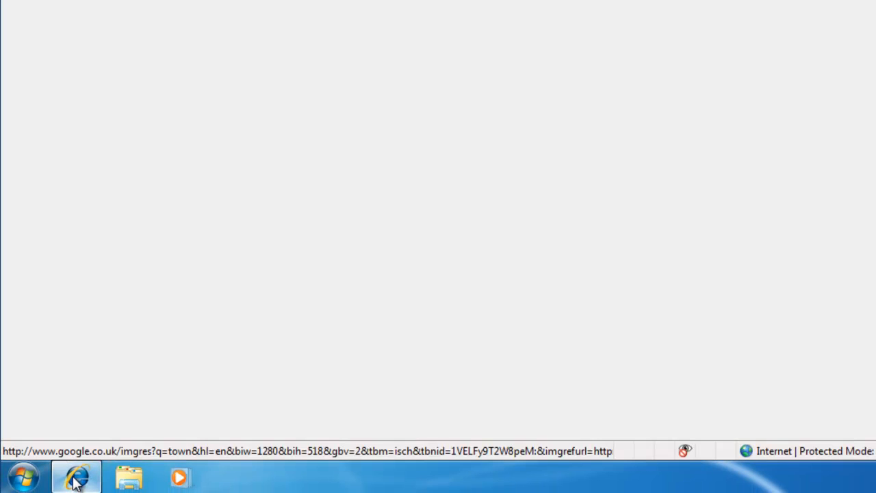
{"action": "left_click", "coordinate": [77, 477]}
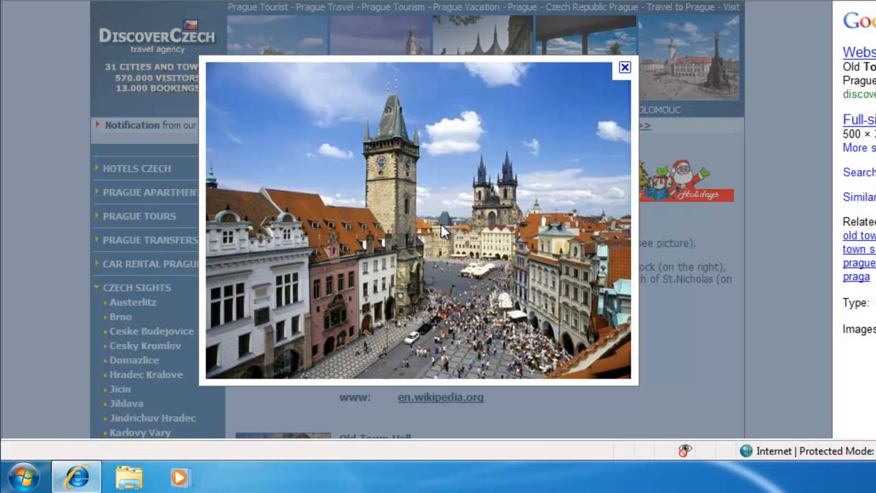
{"action": "right_click", "coordinate": [441, 181]}
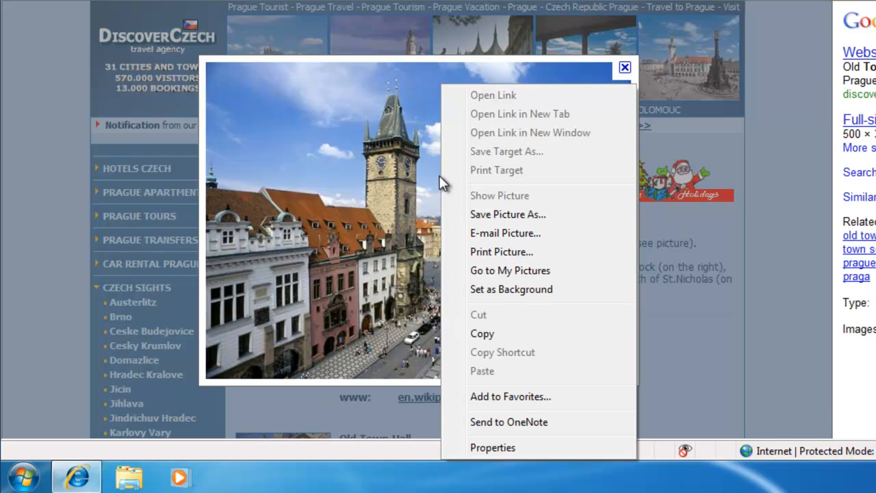
{"action": "mouse_move", "coordinate": [527, 214]}
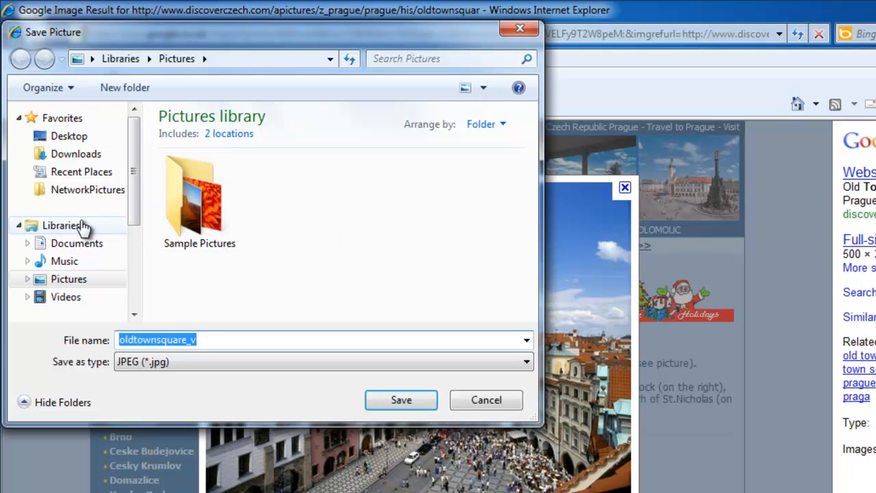
{"action": "mouse_move", "coordinate": [71, 192]}
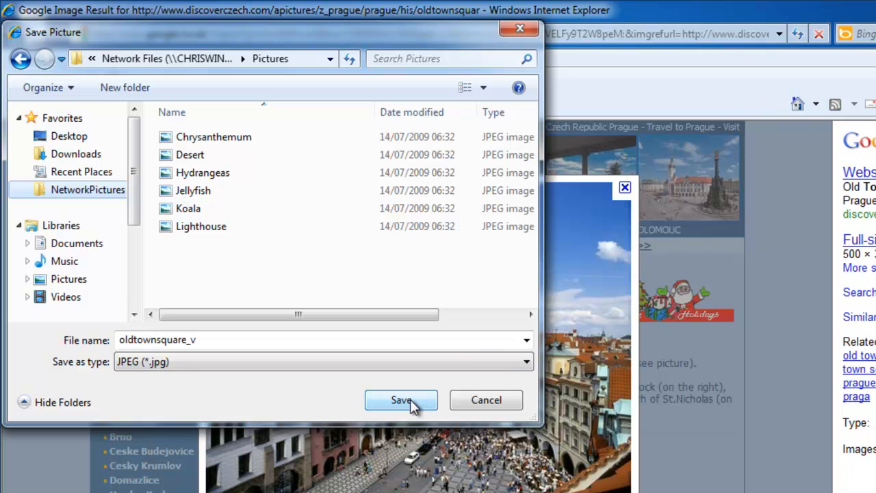
Save the photo as oldtownsquare_v into the NetworkPictures favorite folder
{"action": "left_click", "coordinate": [401, 400]}
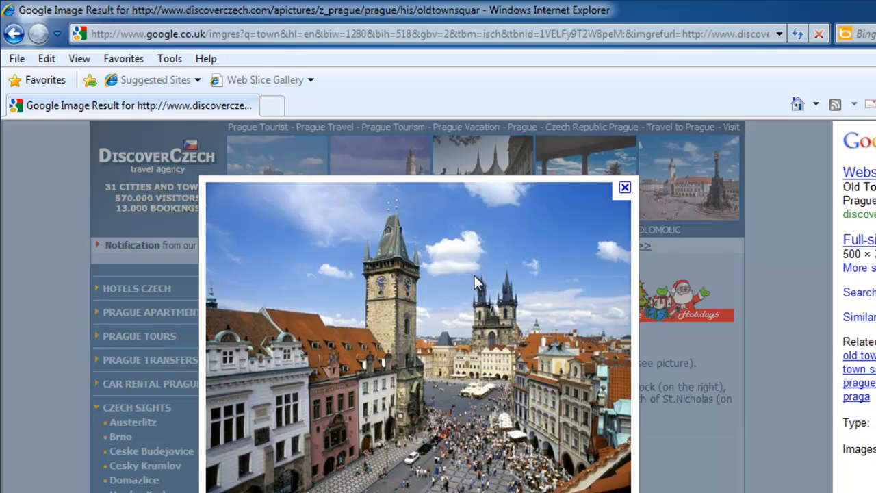